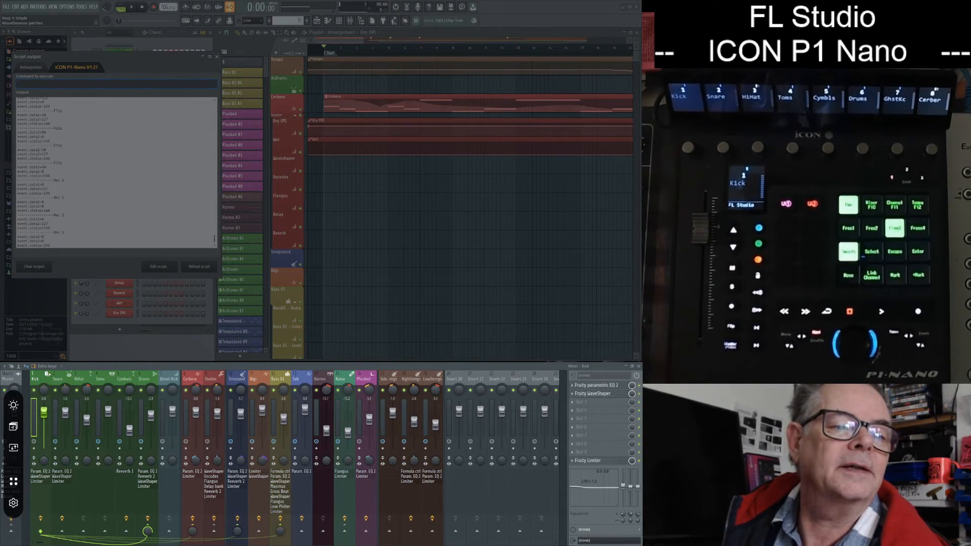
- Clear the Script output log so only new P1 Nano controller messages appear
left_click(34, 267)
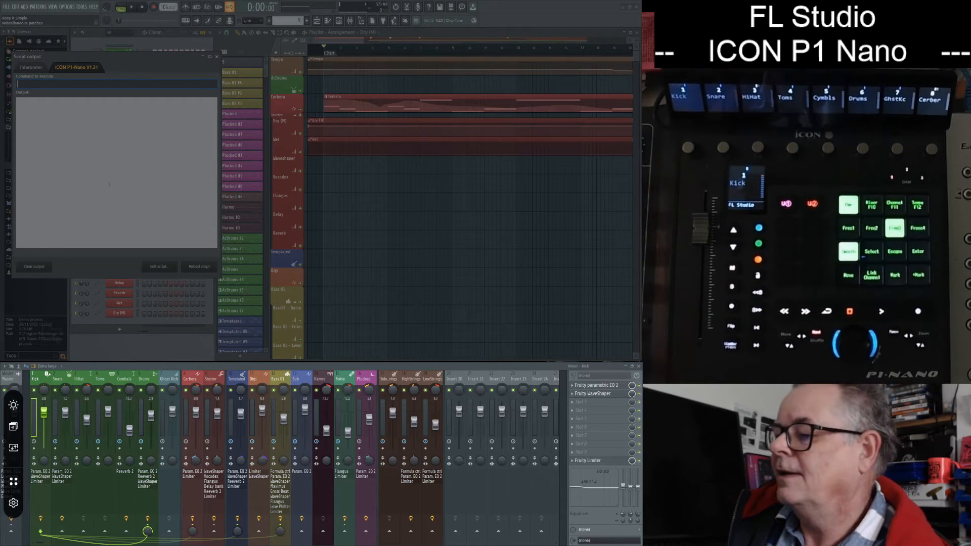